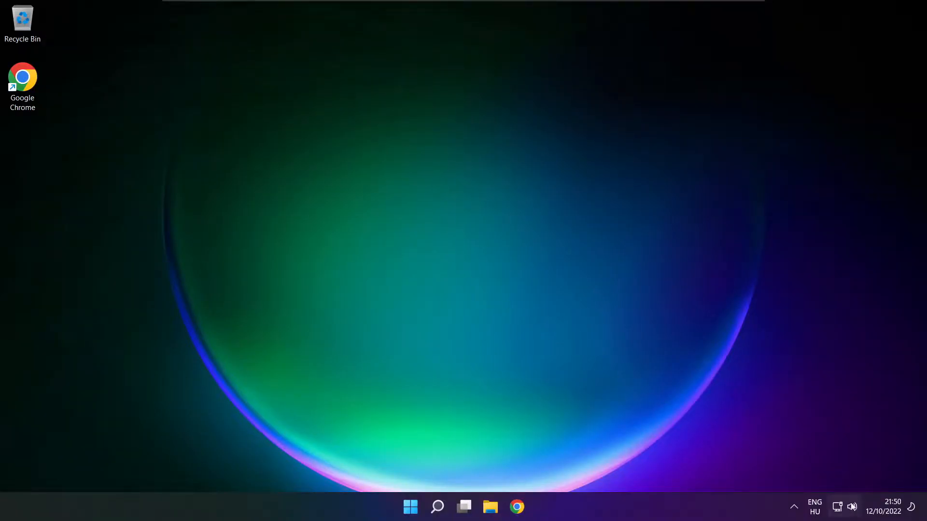
# Step: Switch the Quick Settings sound output from CABLE Input to Speakers (High Definition Audio Device)
pyautogui.click(852, 507)
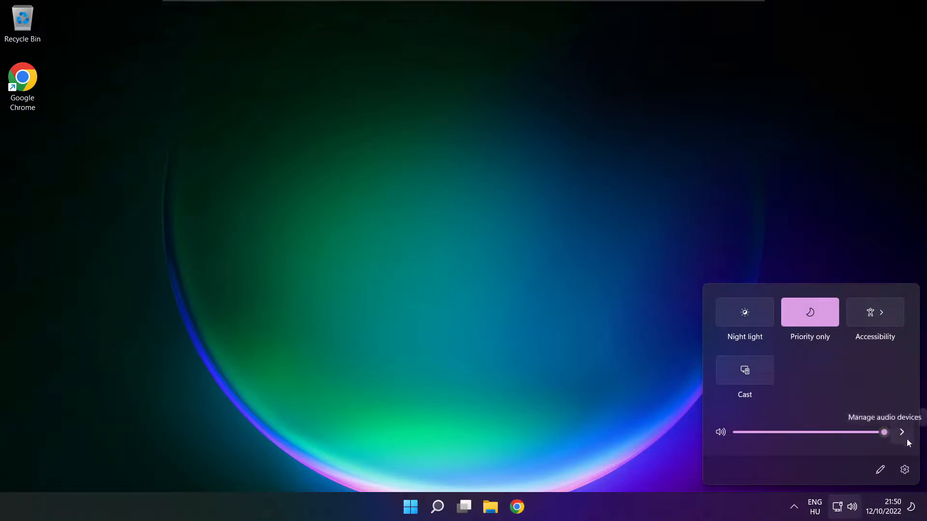
pyautogui.click(901, 432)
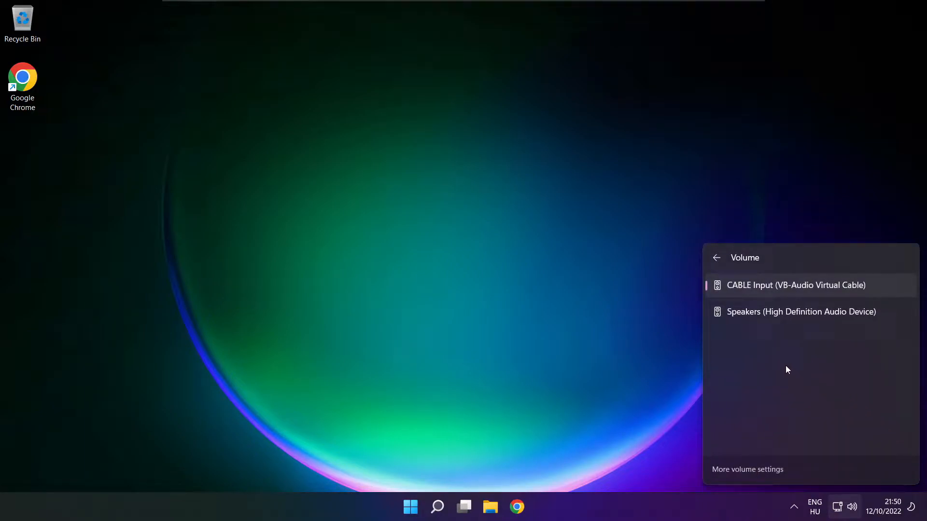
pyautogui.moveTo(843, 318)
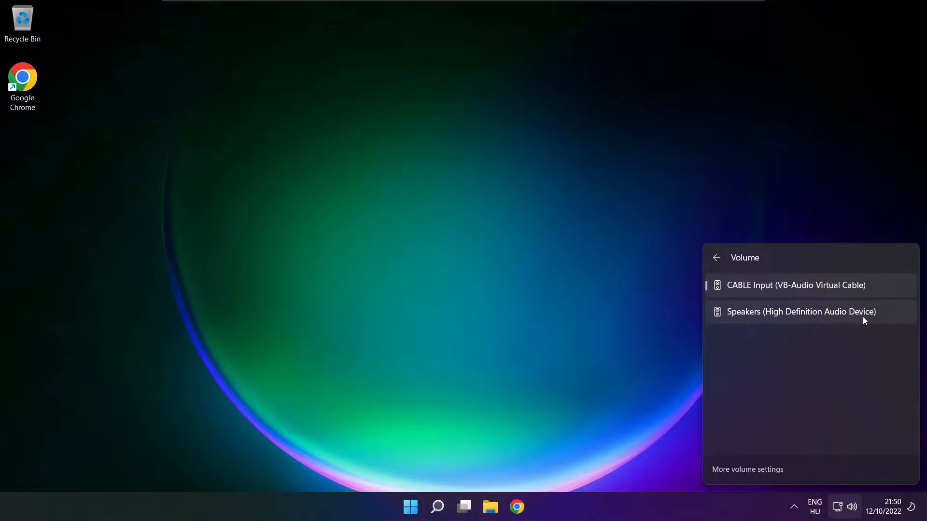
pyautogui.click(801, 312)
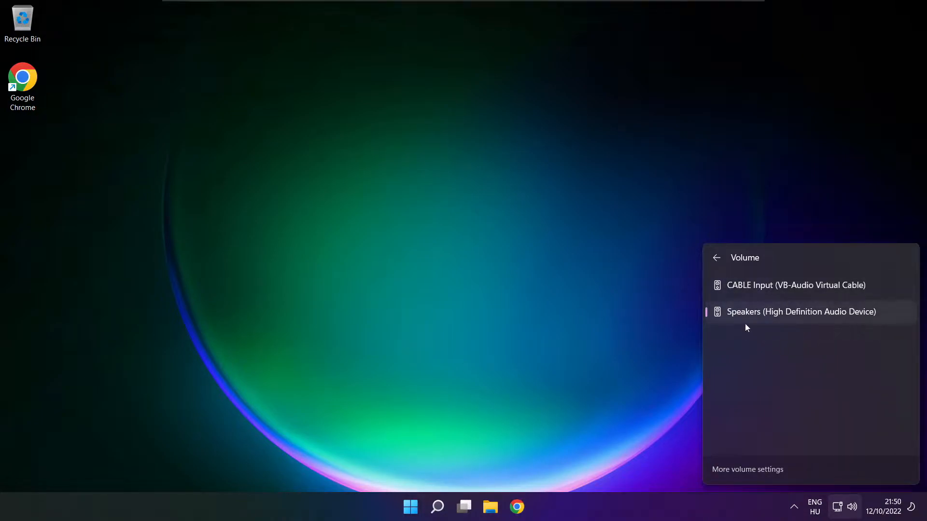
pyautogui.moveTo(762, 372)
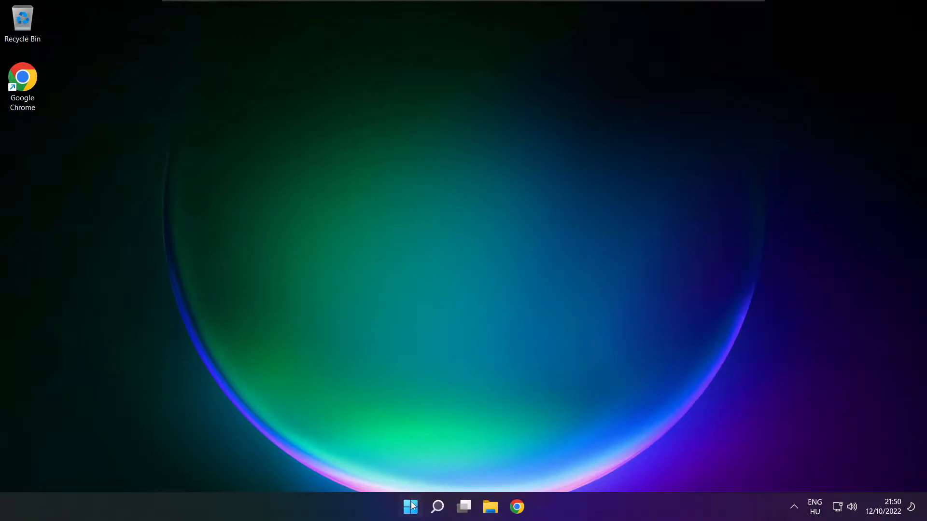
pyautogui.click(410, 506)
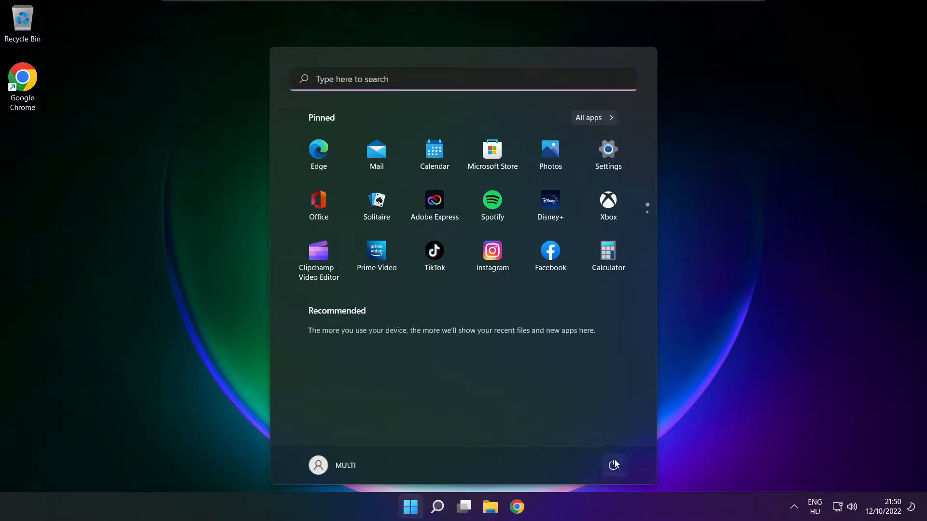
pyautogui.click(613, 465)
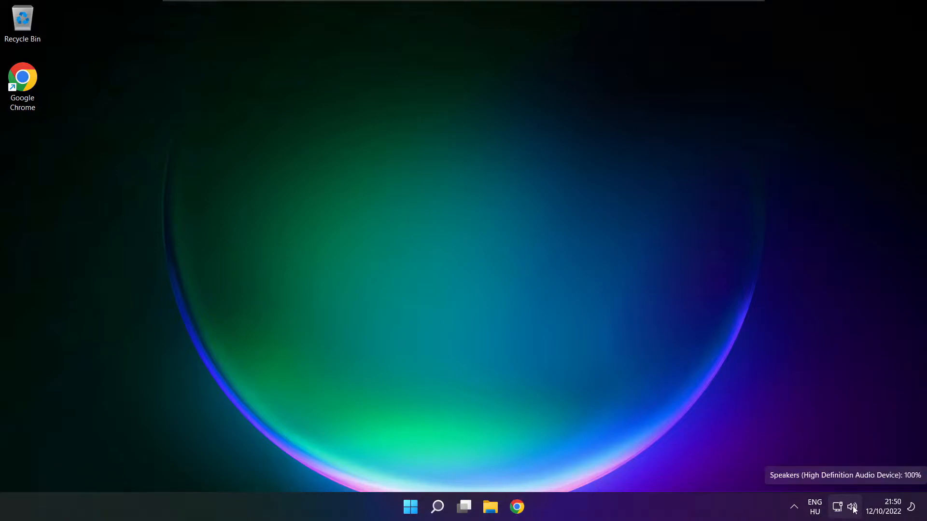
# Step: Reach the Settings Sound page via More volume settings in the Quick Settings output list
pyautogui.click(851, 507)
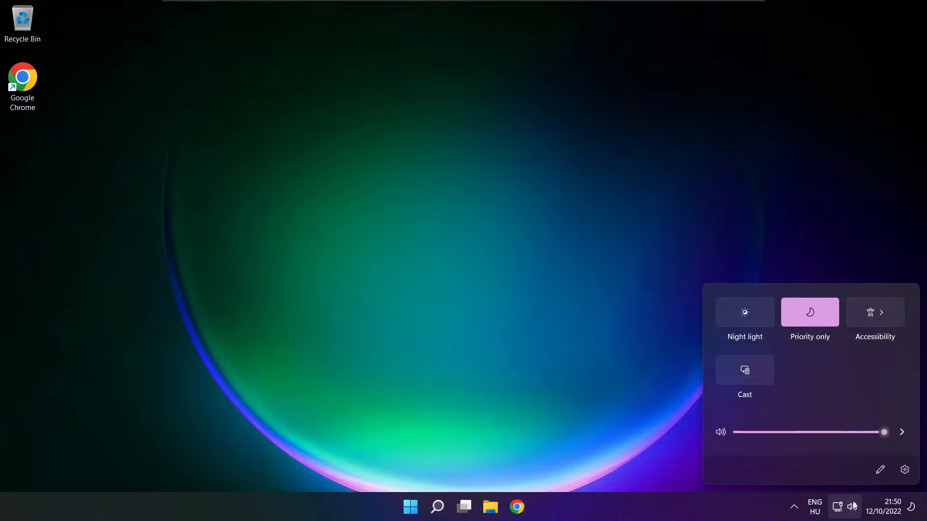
pyautogui.click(901, 432)
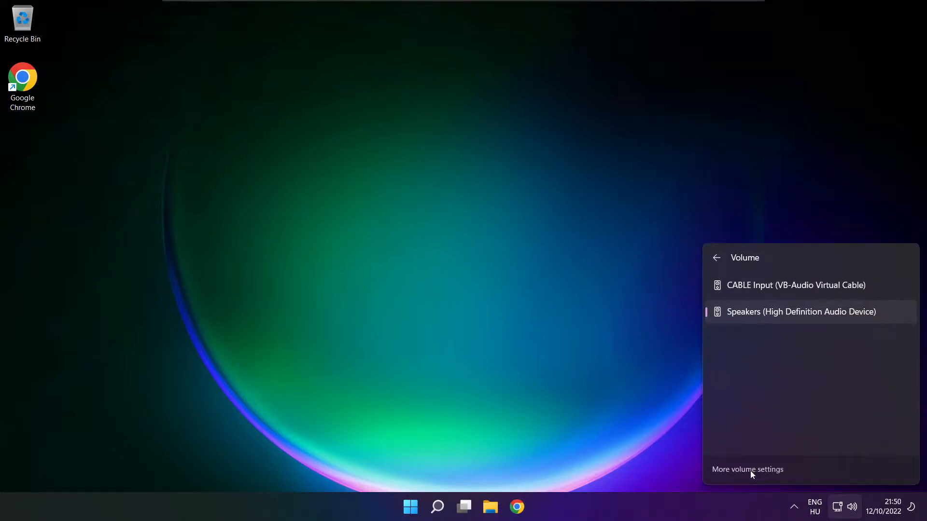
pyautogui.click(747, 469)
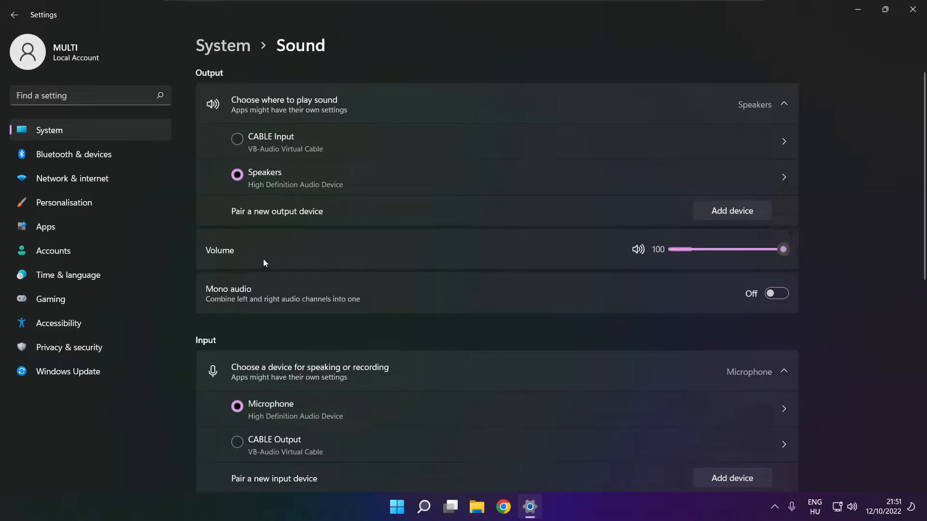
pyautogui.moveTo(852, 255)
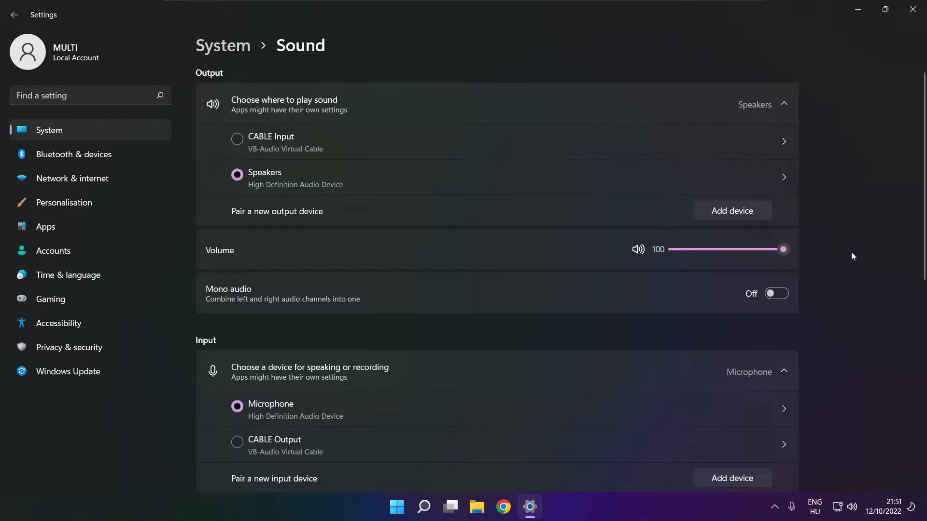
# Step: Bring up the classic Sound control panel from More sound settings
pyautogui.scroll(-3)
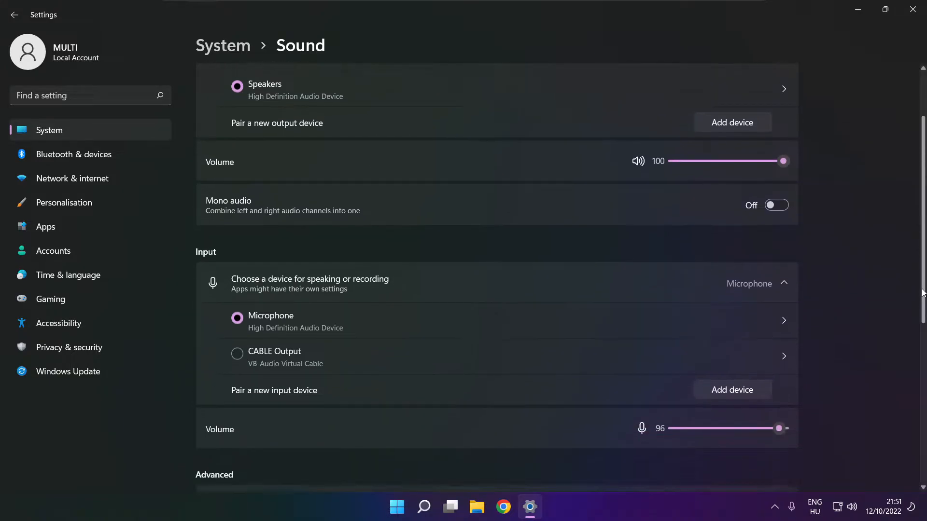
pyautogui.scroll(-3)
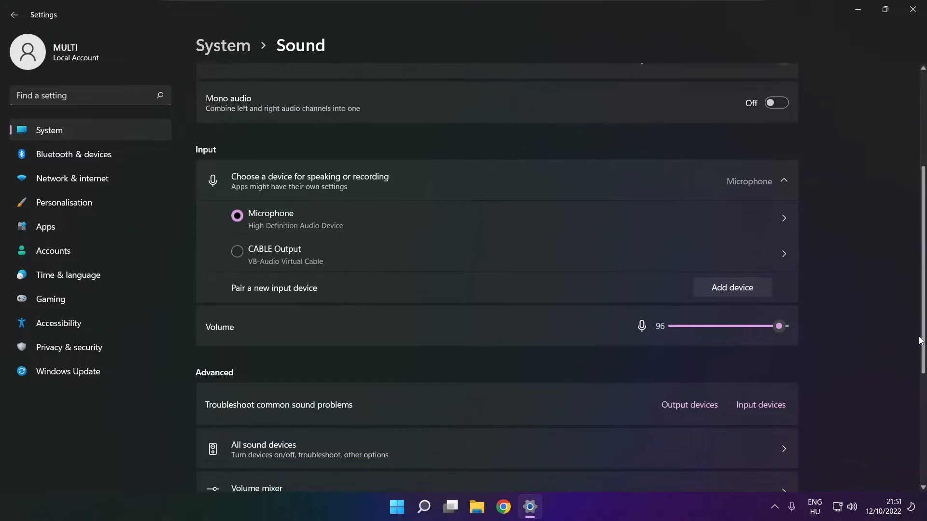
pyautogui.scroll(-3)
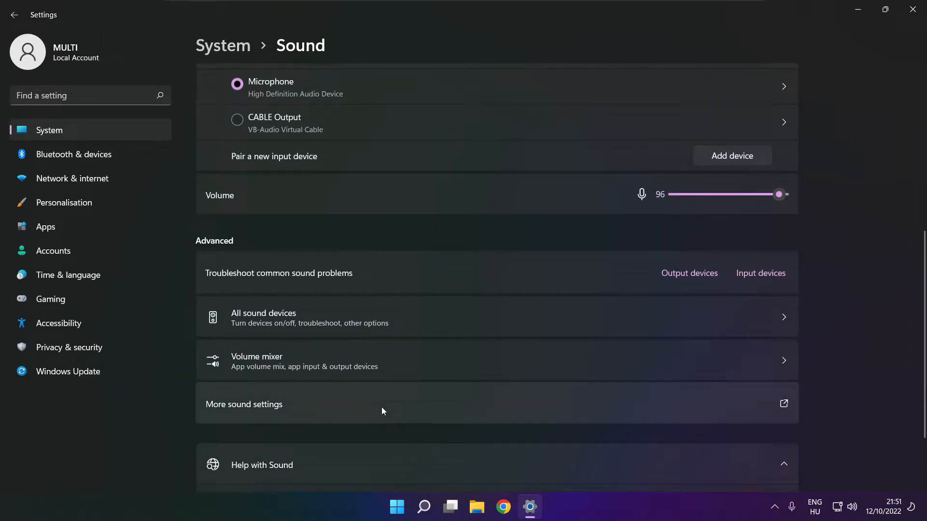
pyautogui.click(244, 405)
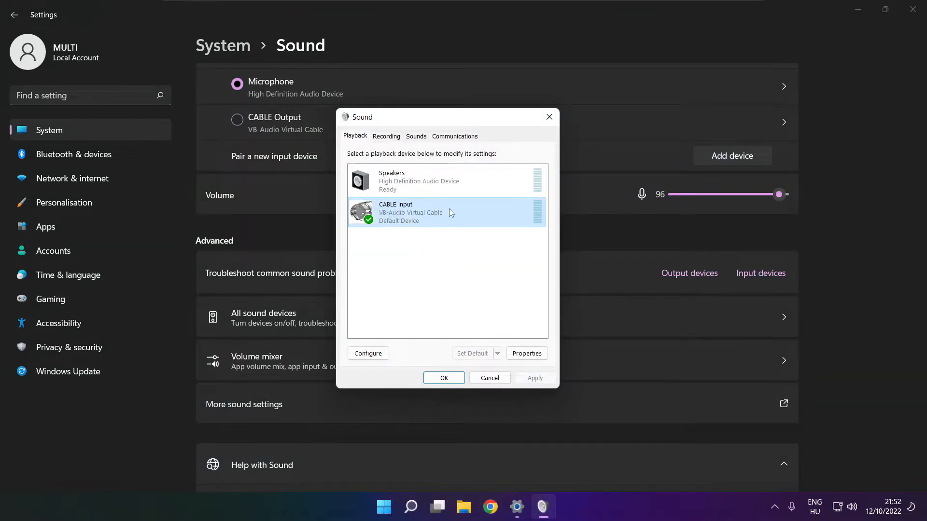
# Step: Disable the CABLE Input playback device so Speakers remains the default
pyautogui.rightClick(446, 211)
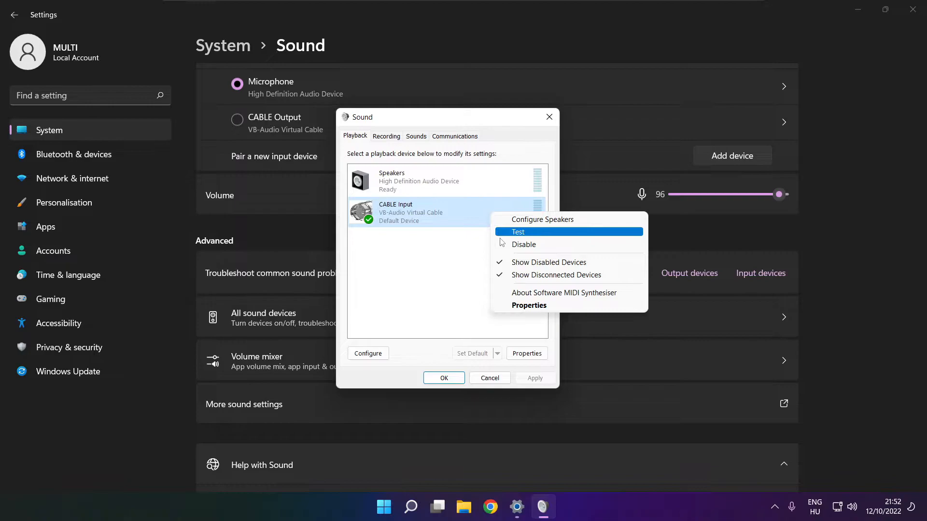
pyautogui.click(523, 244)
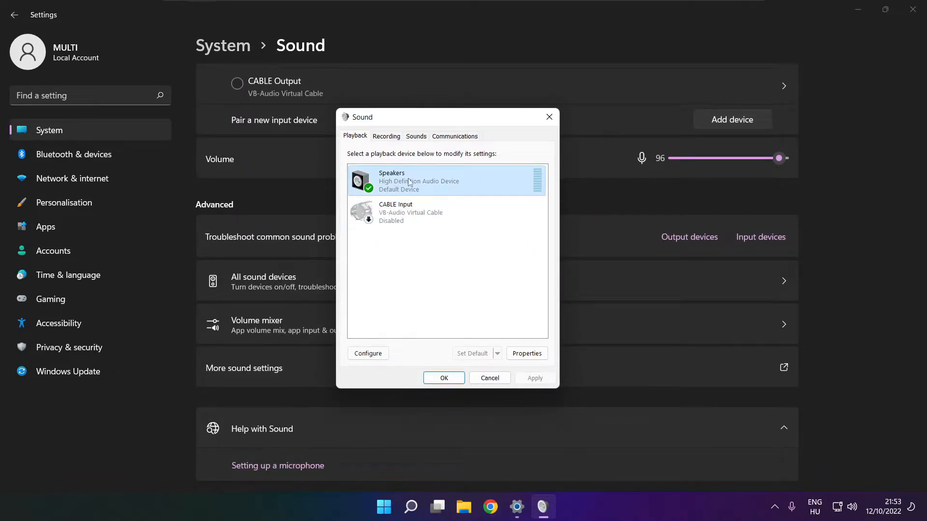
# Step: Configure Speakers as 7.1 Surround with centre, subwoofer, side and rear speakers all kept
pyautogui.rightClick(414, 181)
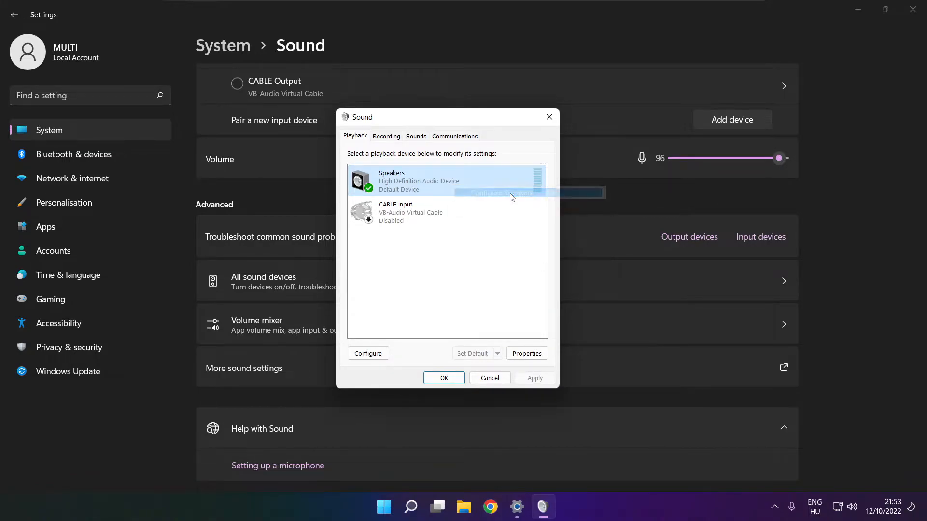
pyautogui.click(367, 353)
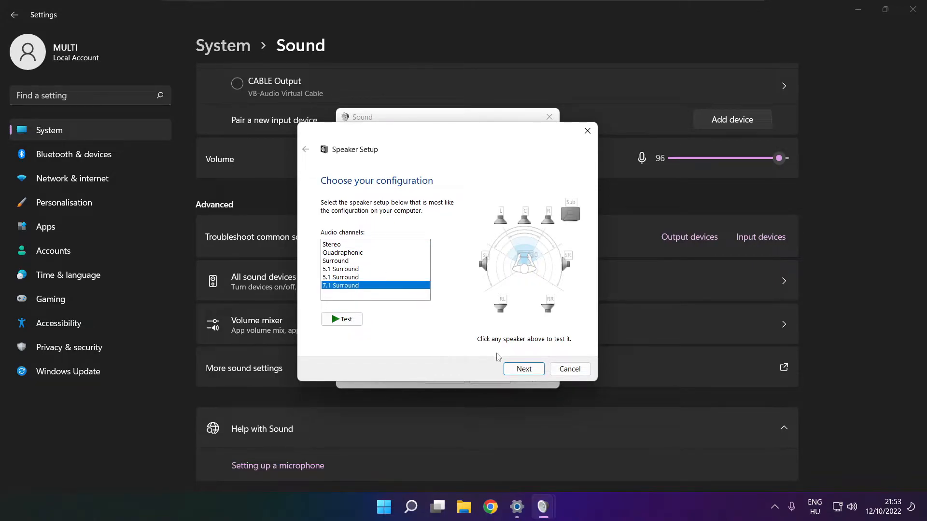
pyautogui.click(522, 367)
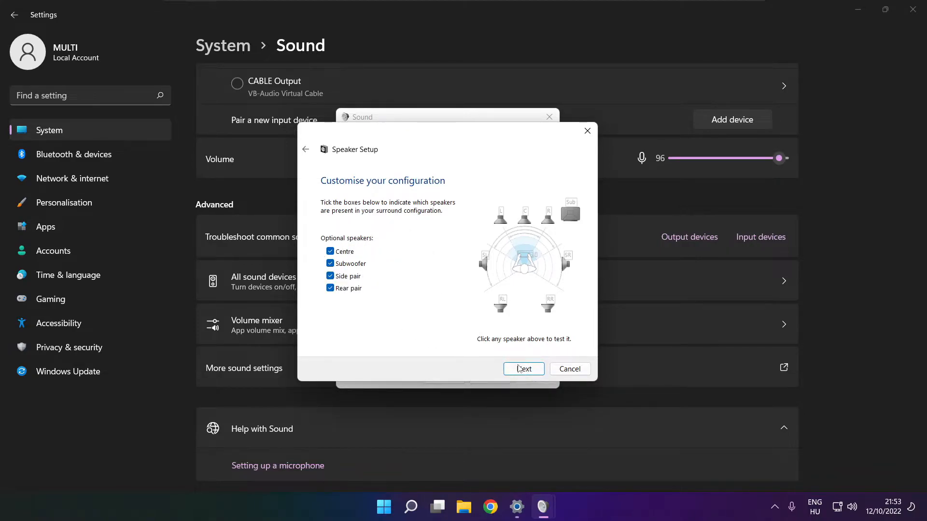
pyautogui.click(522, 368)
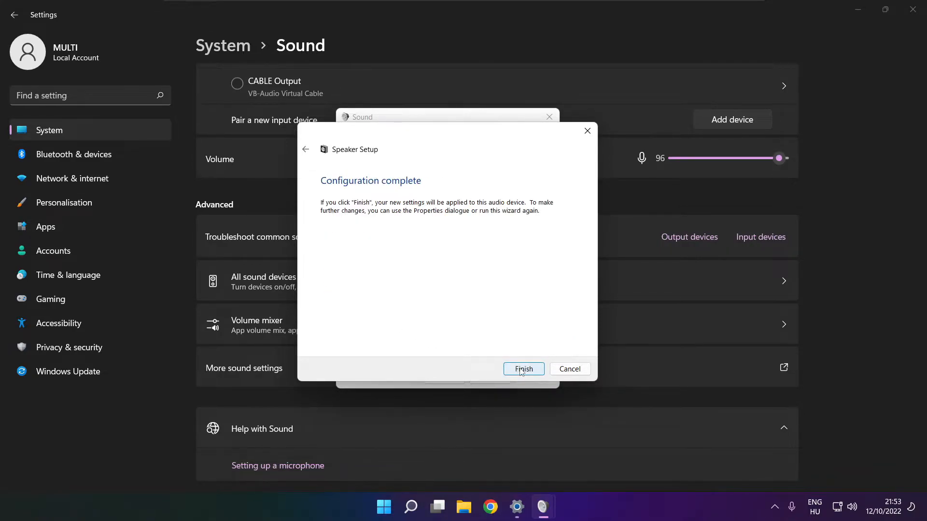
pyautogui.click(522, 369)
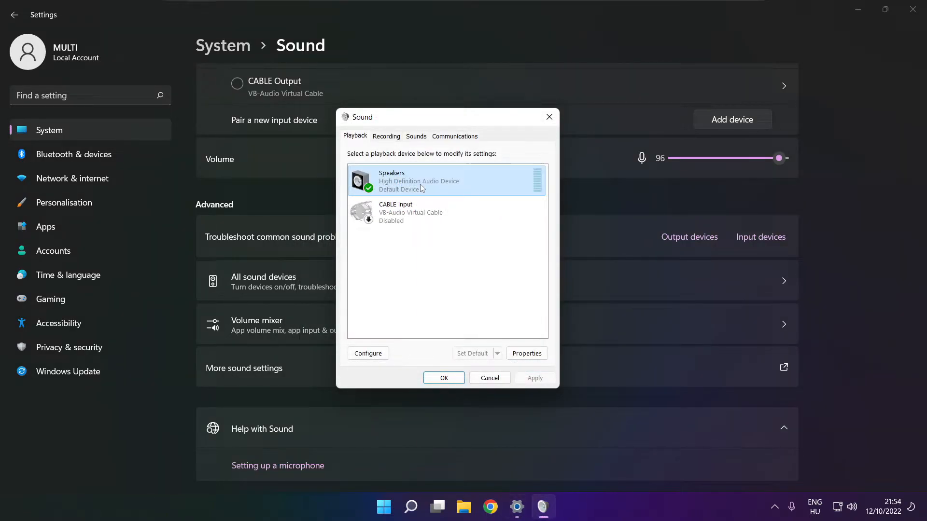
# Step: Disable all audio enhancements for Speakers in its Properties and apply the change
pyautogui.click(525, 354)
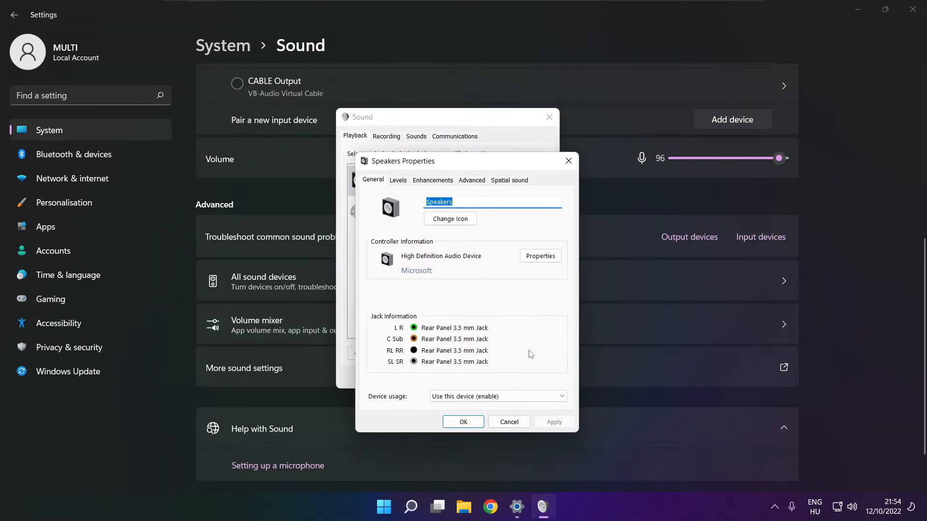
pyautogui.click(378, 151)
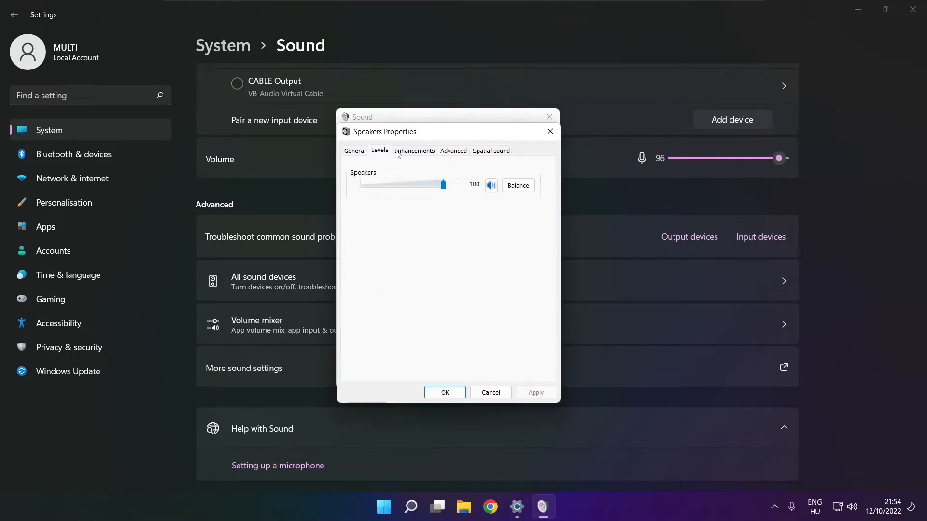
pyautogui.click(414, 151)
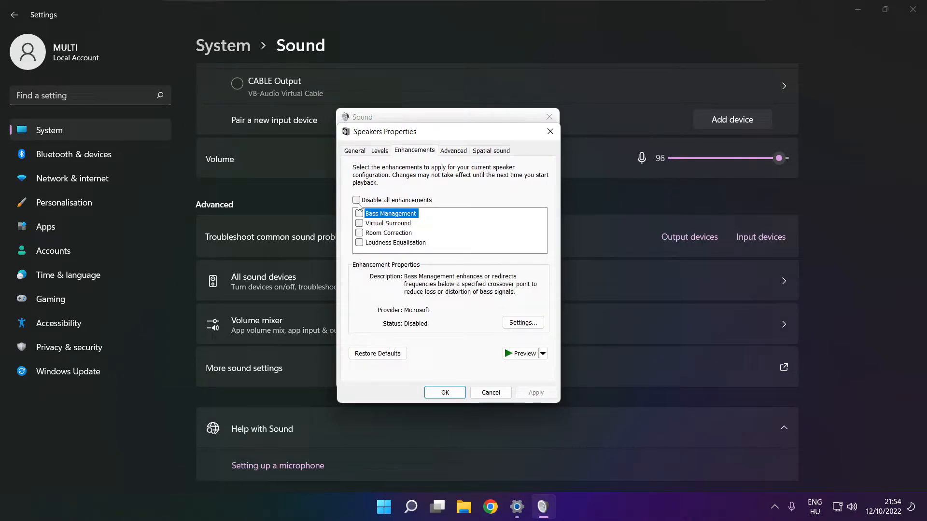
pyautogui.click(356, 200)
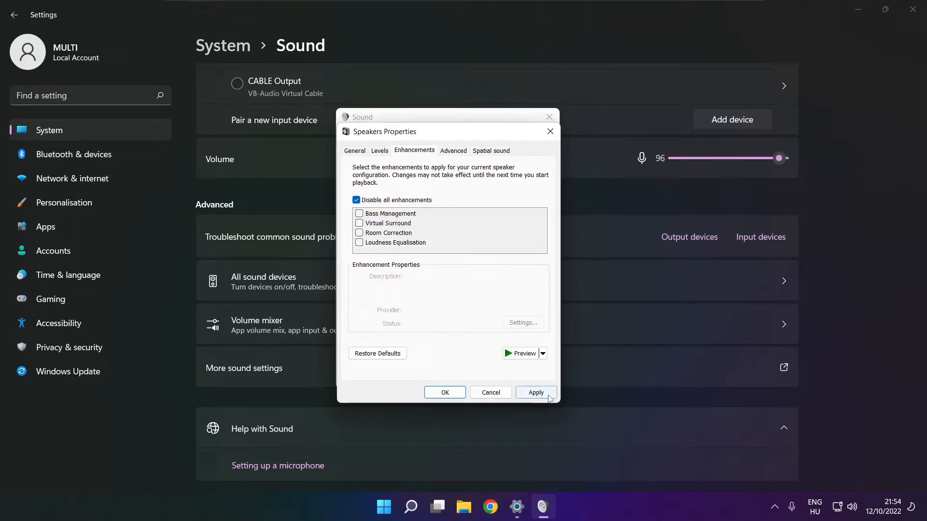
pyautogui.click(534, 393)
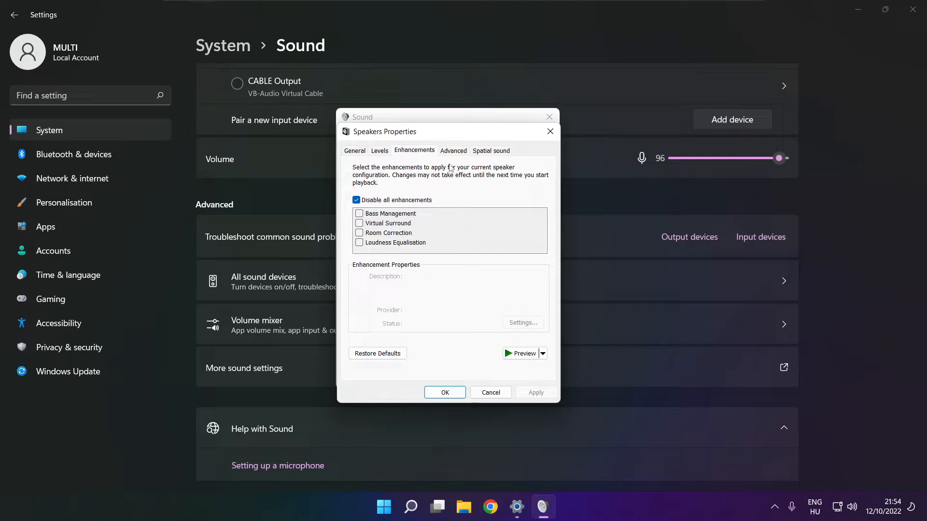
# Step: Keep the Speakers default format at 16-bit 48000 Hz in the Advanced settings
pyautogui.click(452, 150)
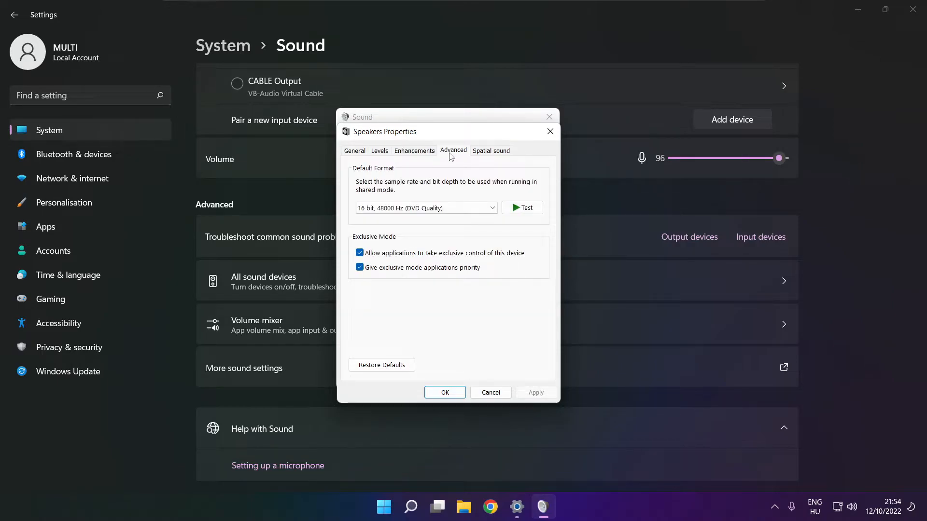
pyautogui.click(491, 207)
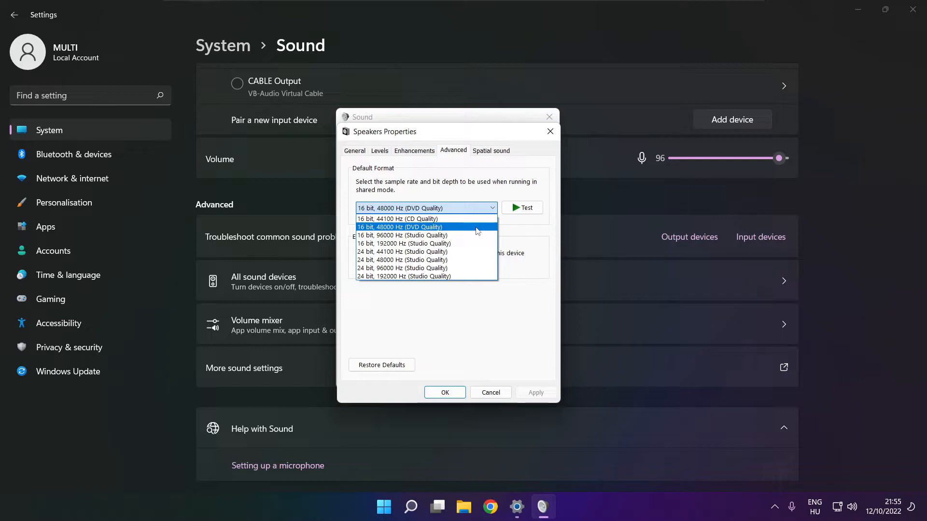
pyautogui.click(400, 227)
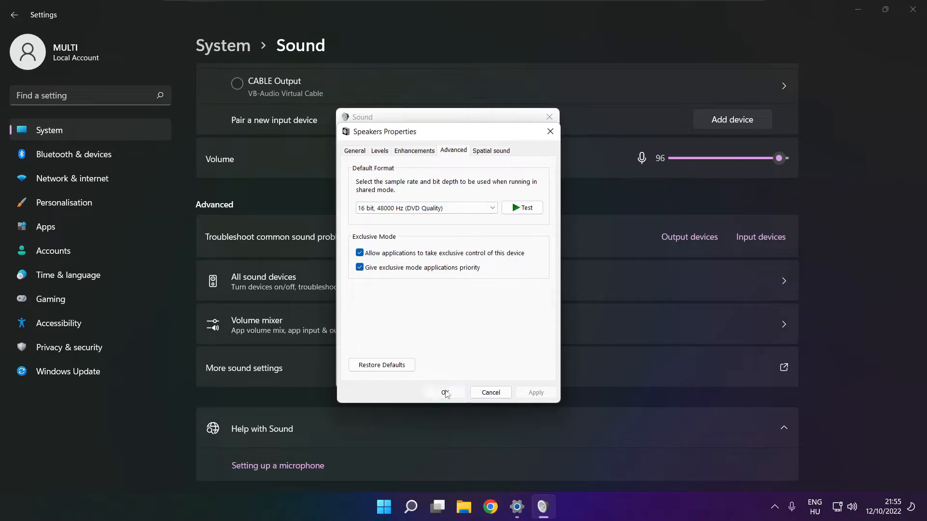
# Step: Confirm Speakers Properties and the Sound panel, then close Settings back to the desktop
pyautogui.click(444, 392)
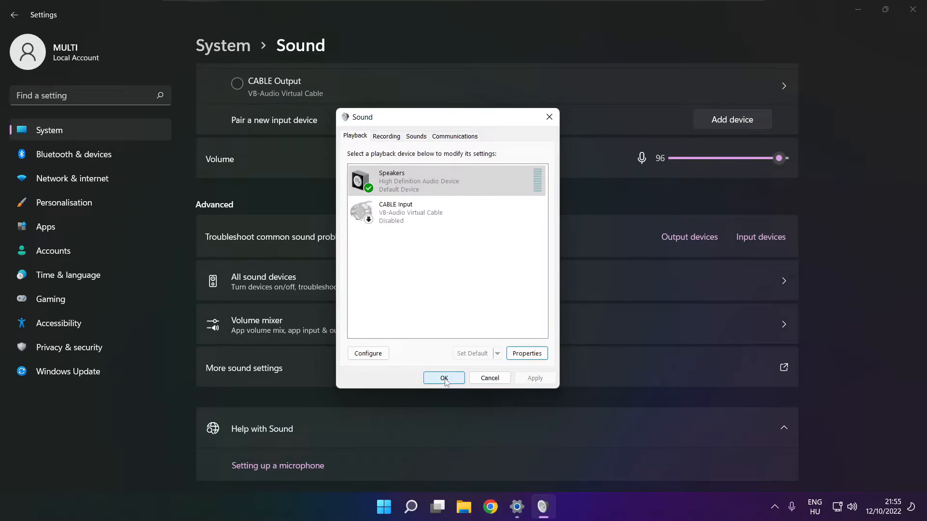
pyautogui.click(443, 377)
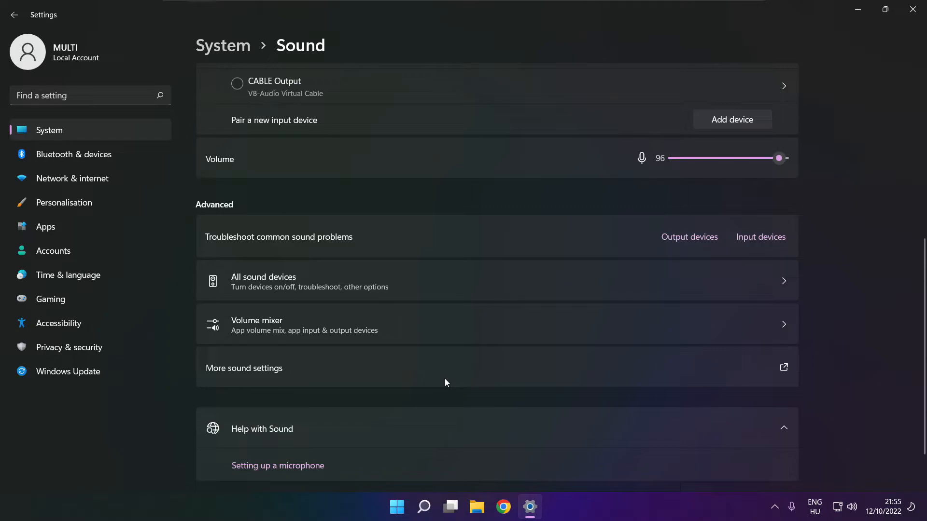
pyautogui.moveTo(912, 10)
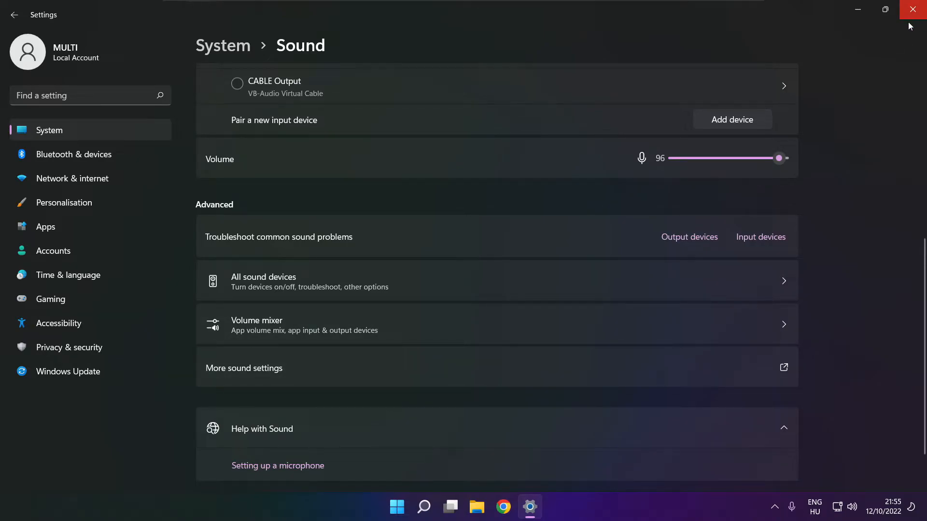
pyautogui.click(396, 506)
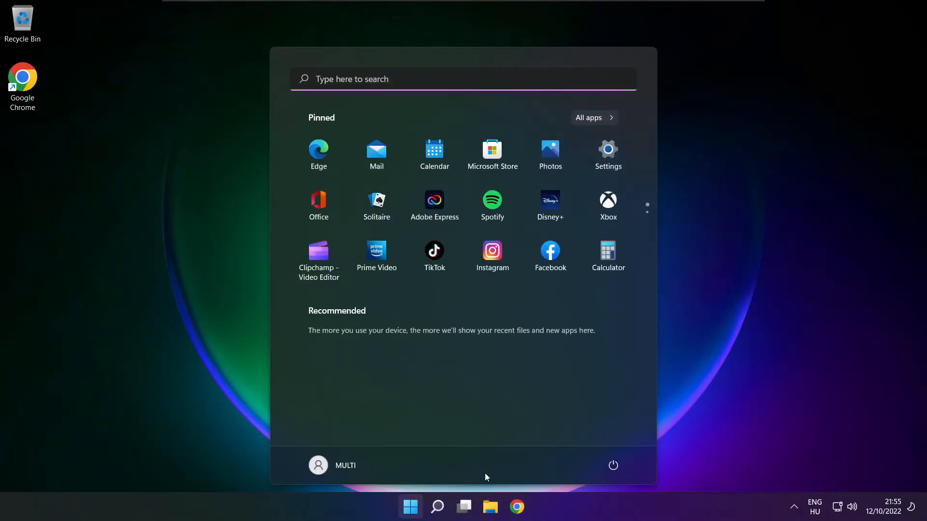
pyautogui.click(613, 465)
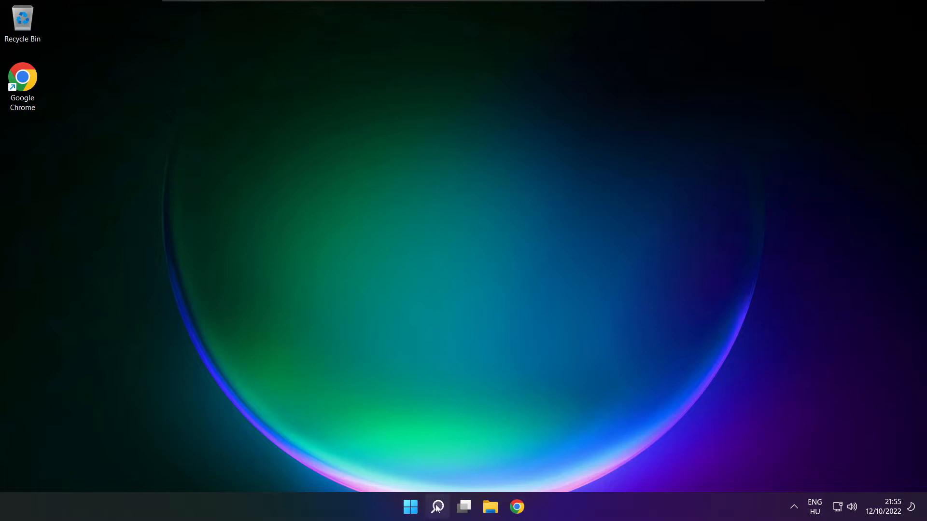
# Step: Search Windows for 'device Manager' to launch Device Manager
pyautogui.click(436, 507)
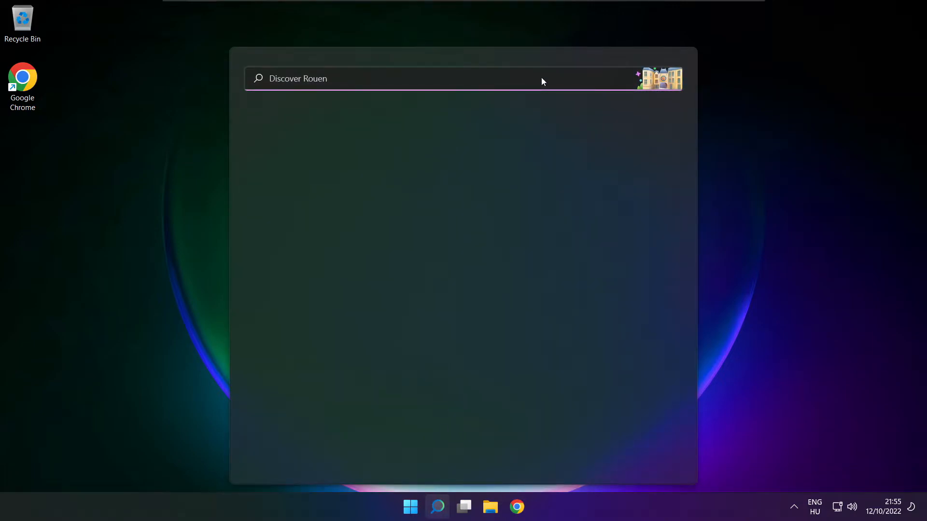
pyautogui.write('device Manager')
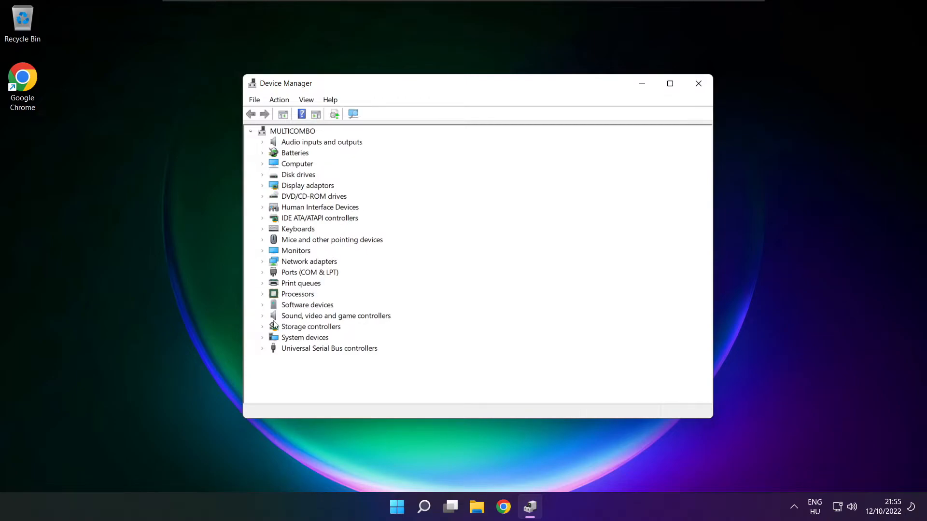
# Step: Start Update driver for High Definition Audio Device under Sound, video and game controllers
pyautogui.click(335, 315)
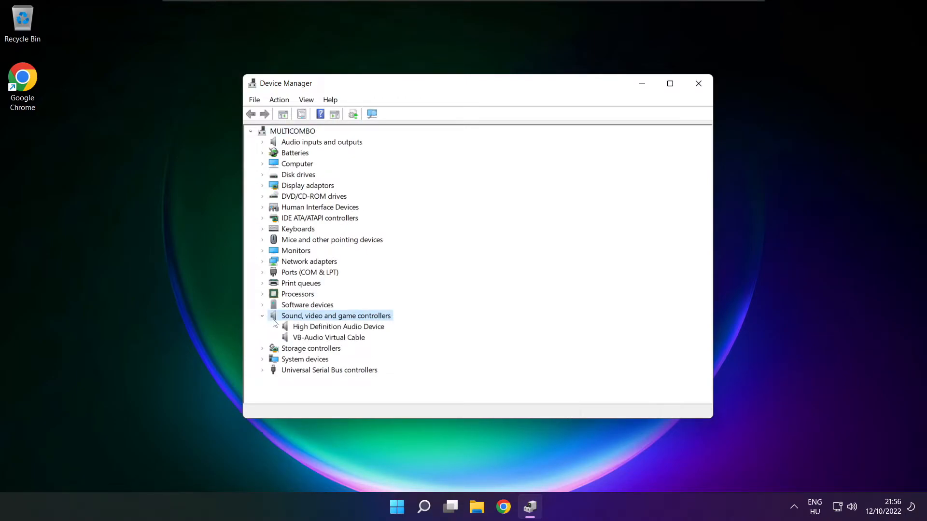
pyautogui.click(338, 326)
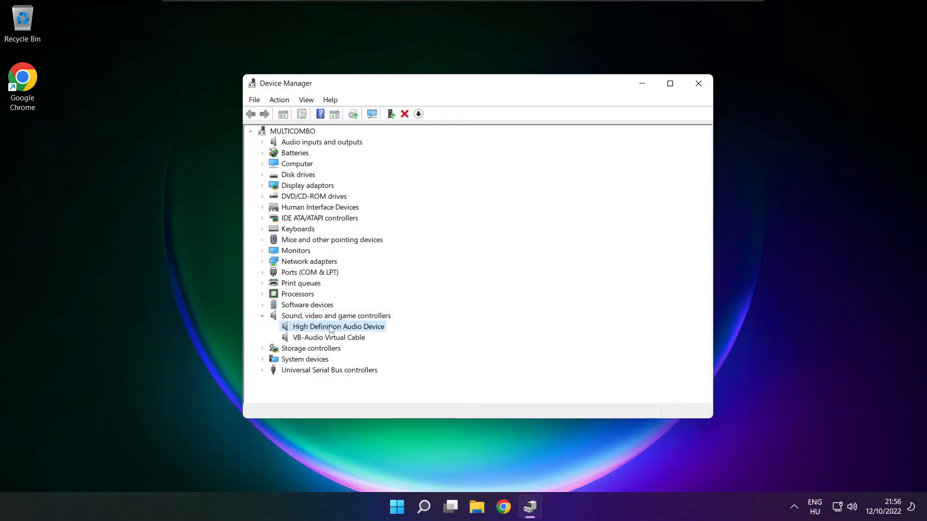
pyautogui.rightClick(337, 326)
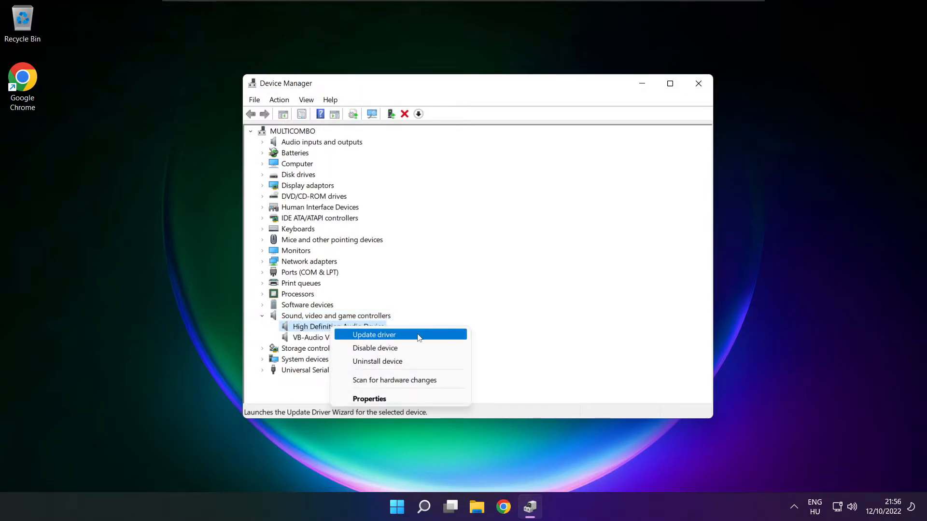
pyautogui.click(372, 335)
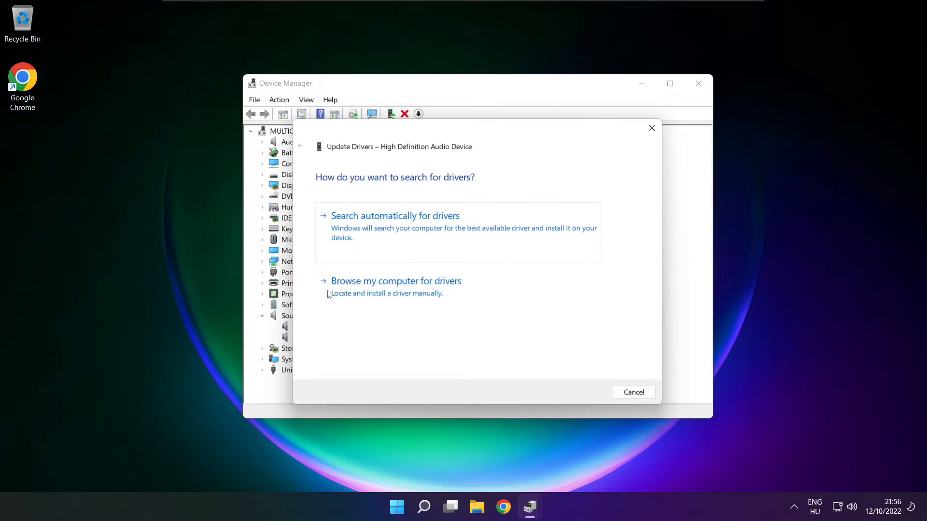
pyautogui.moveTo(396, 287)
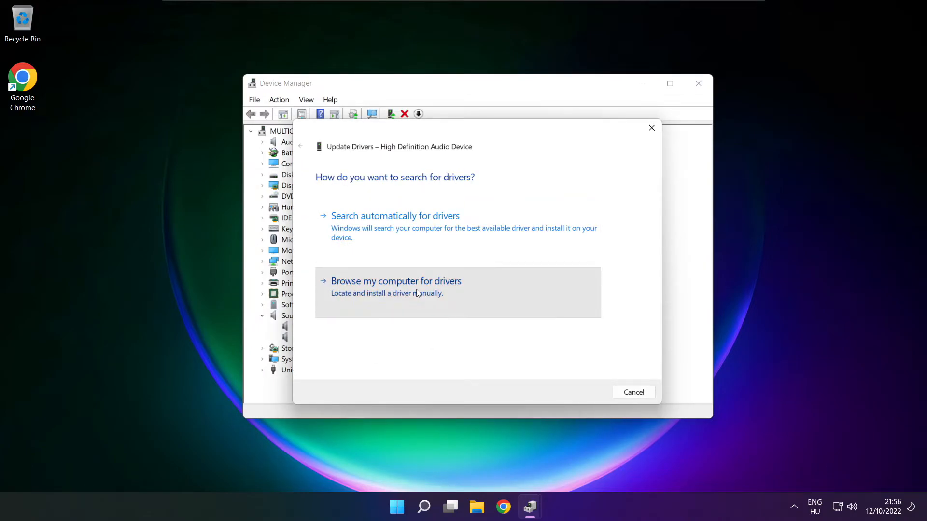
# Step: Reinstall the High Definition Audio Device driver from the compatible list, accepting the warning, and close the wizard
pyautogui.click(396, 281)
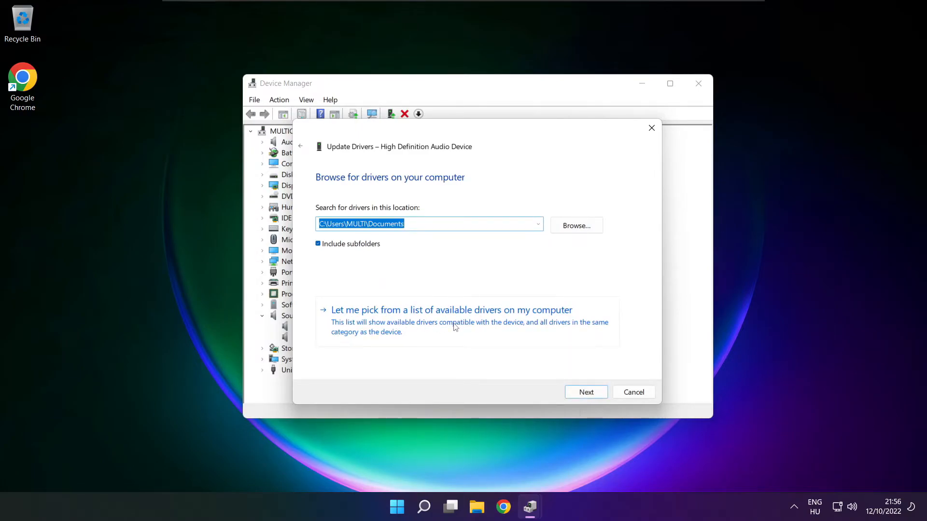
pyautogui.click(451, 310)
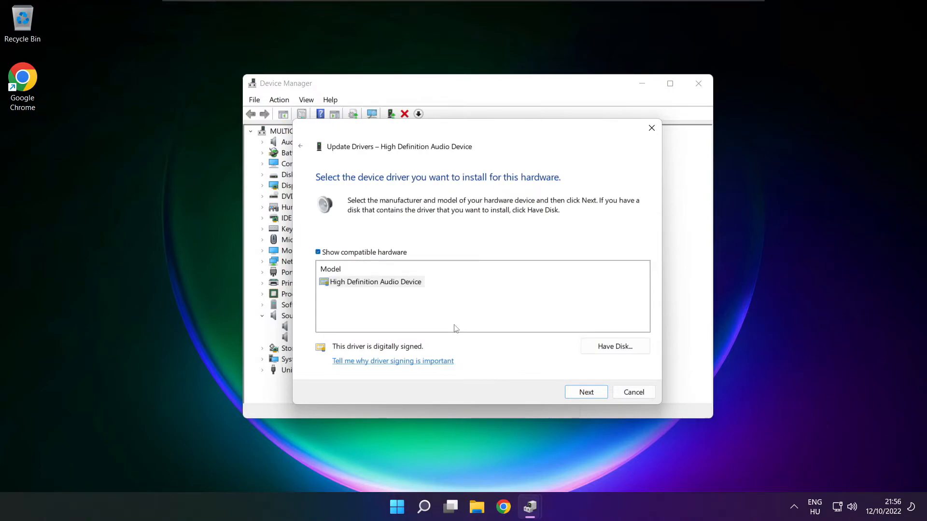
pyautogui.click(376, 281)
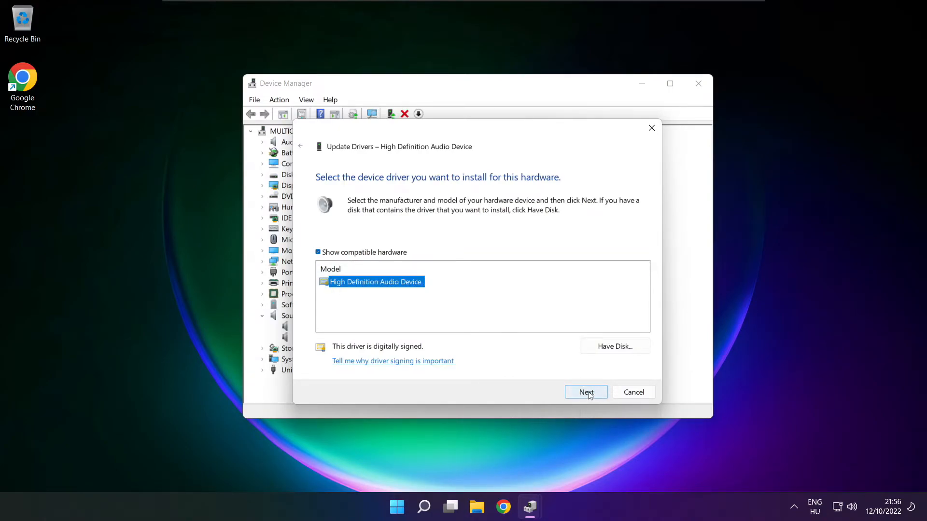
pyautogui.click(586, 392)
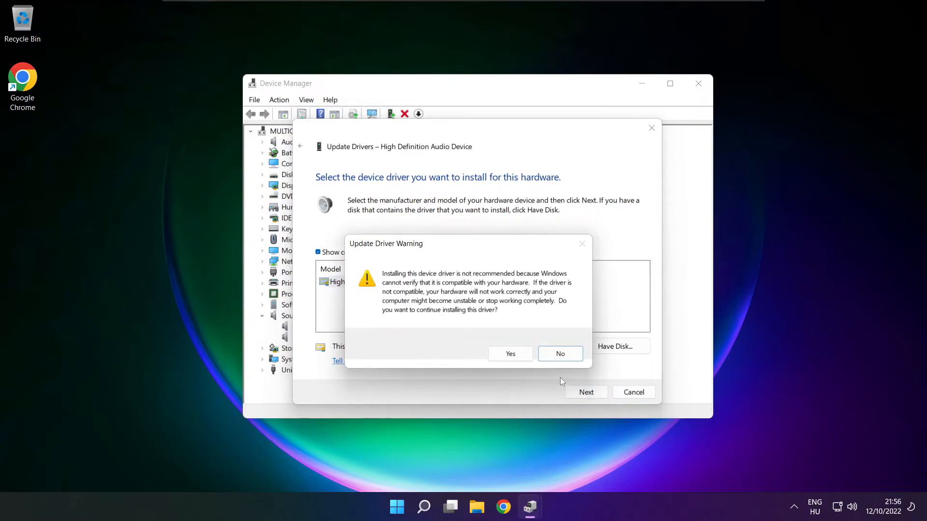
pyautogui.click(510, 353)
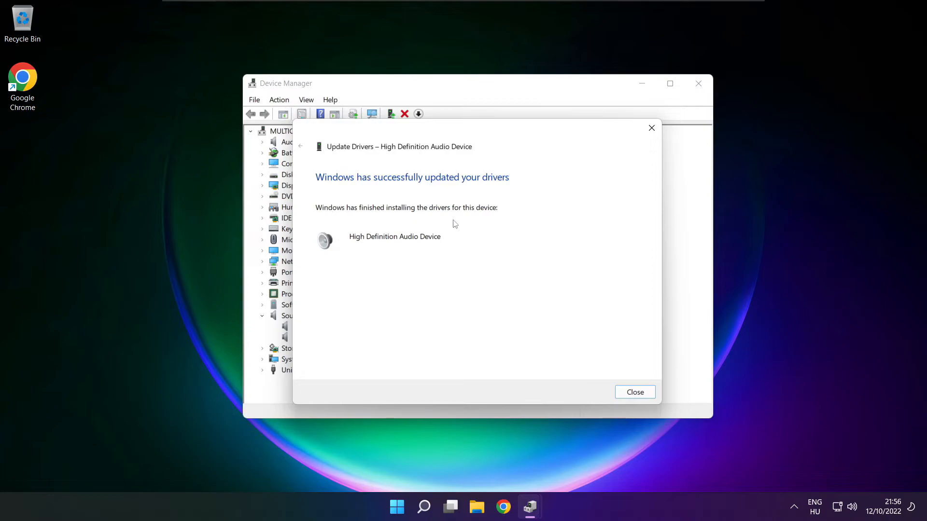
pyautogui.click(634, 392)
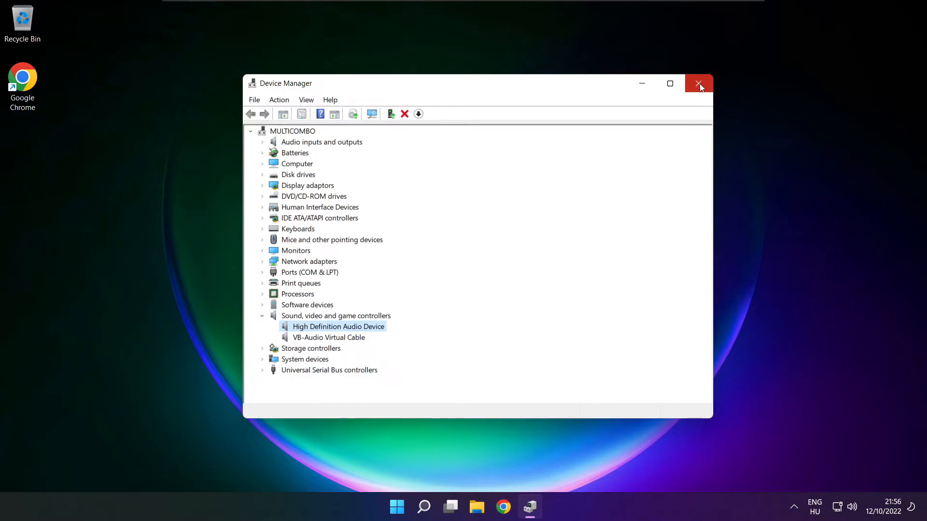
# Step: Close Device Manager, choose Restart from the Start power options, then bring up the taskbar speaker options
pyautogui.click(699, 83)
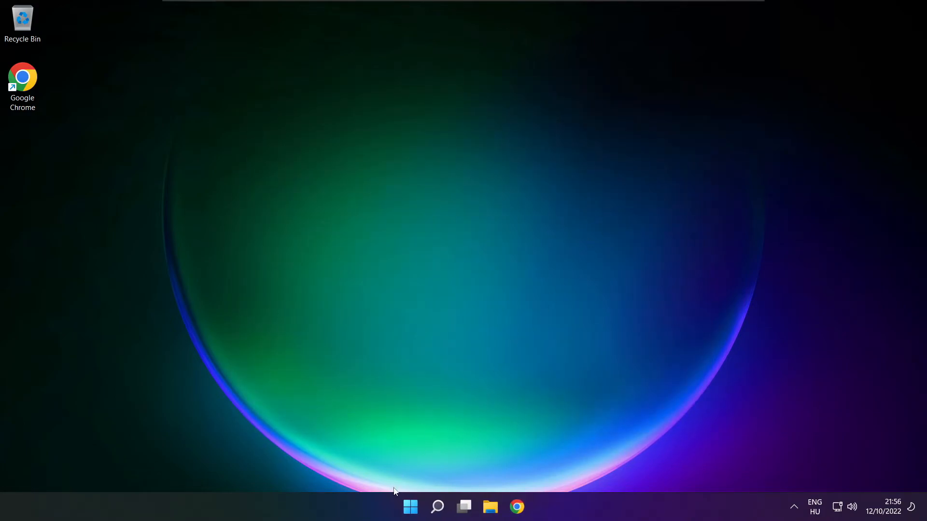
pyautogui.click(409, 506)
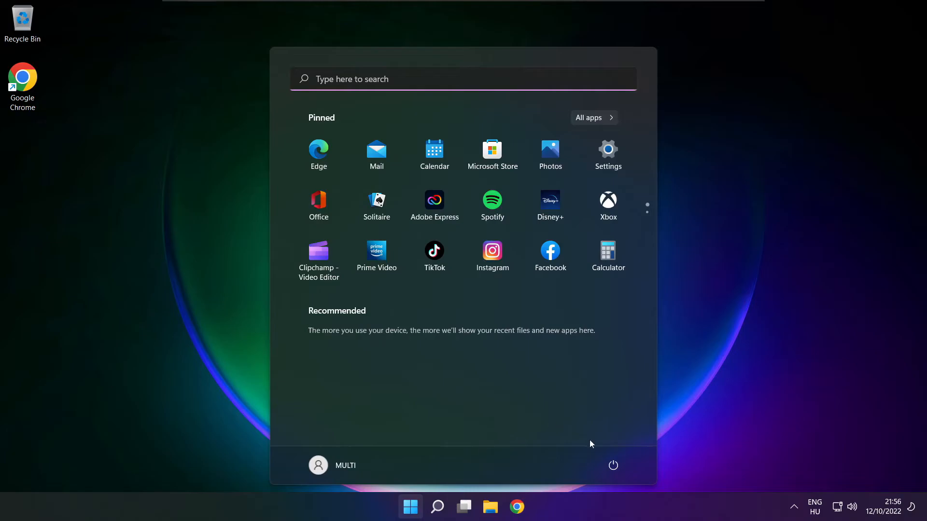
pyautogui.click(613, 465)
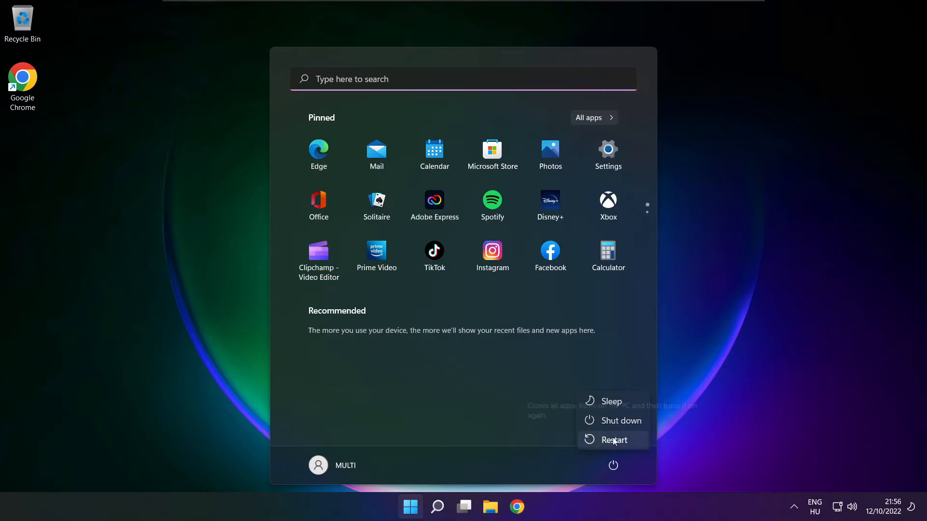
pyautogui.click(615, 440)
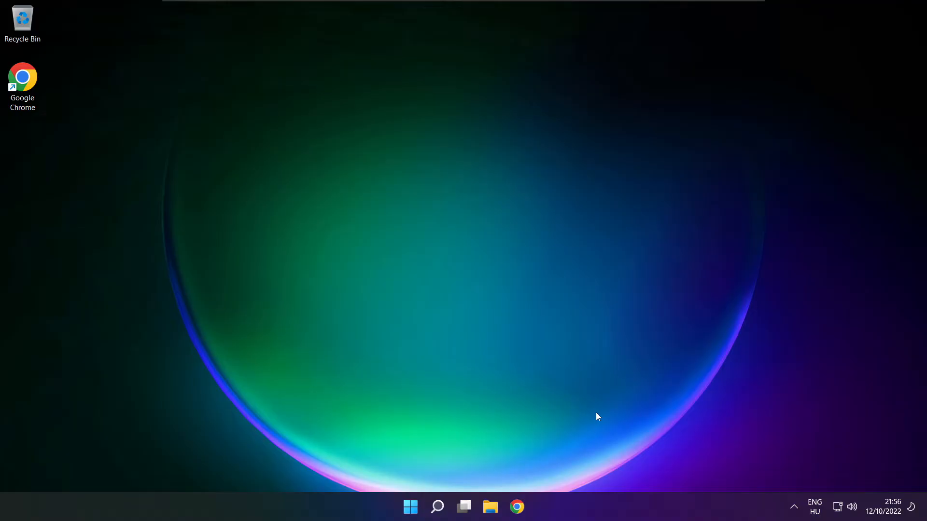
pyautogui.rightClick(852, 507)
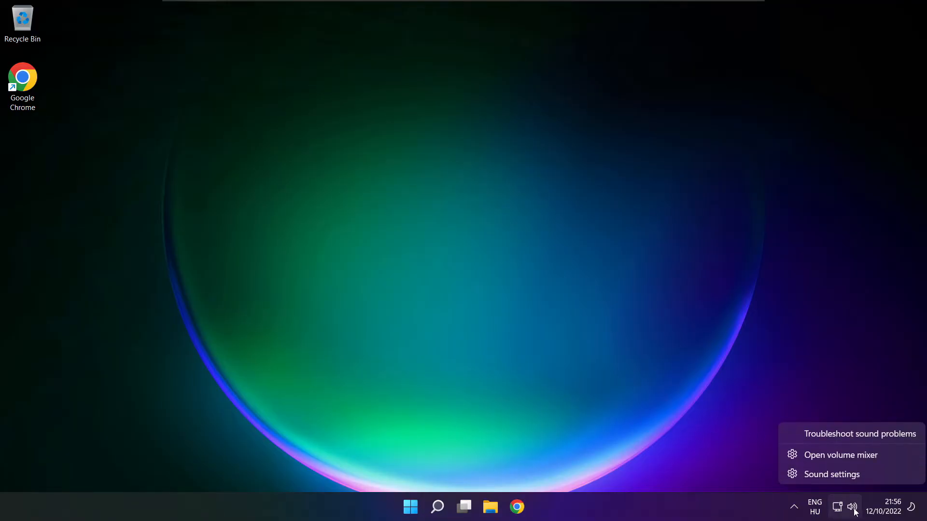
# Step: From Sound settings, launch the Output devices troubleshooter under Troubleshoot common sound problems
pyautogui.click(851, 479)
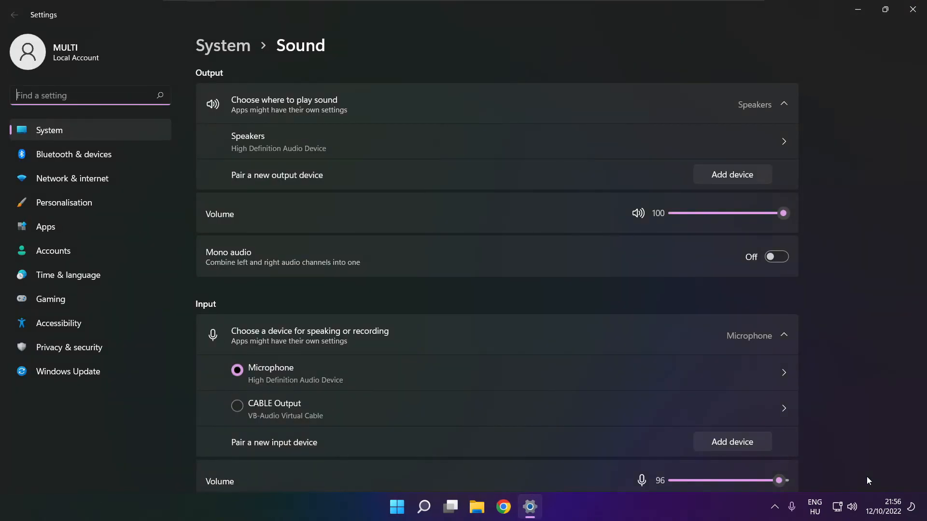
pyautogui.scroll(-3)
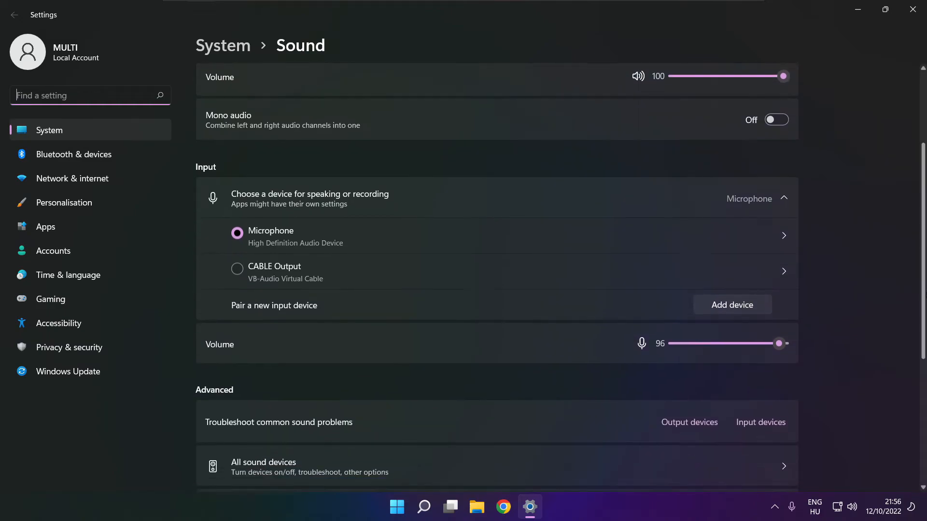
pyautogui.scroll(-3)
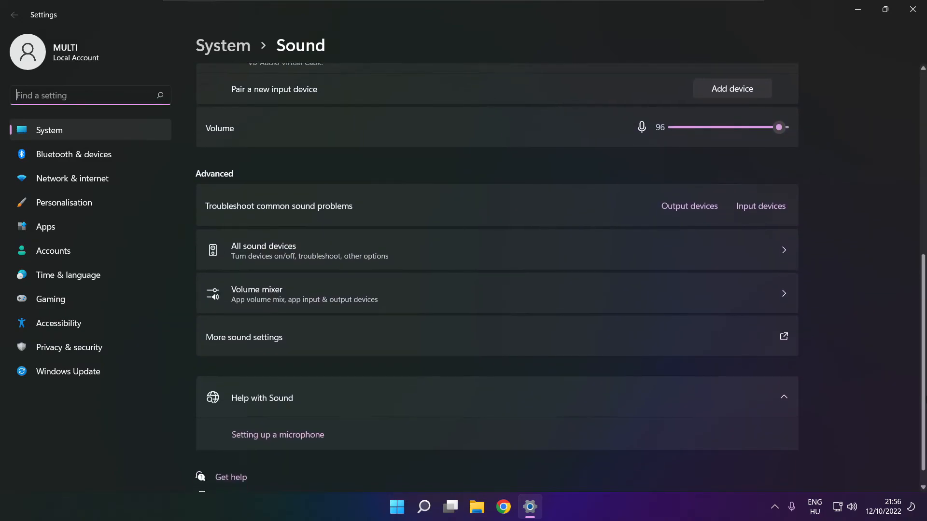
pyautogui.scroll(-3)
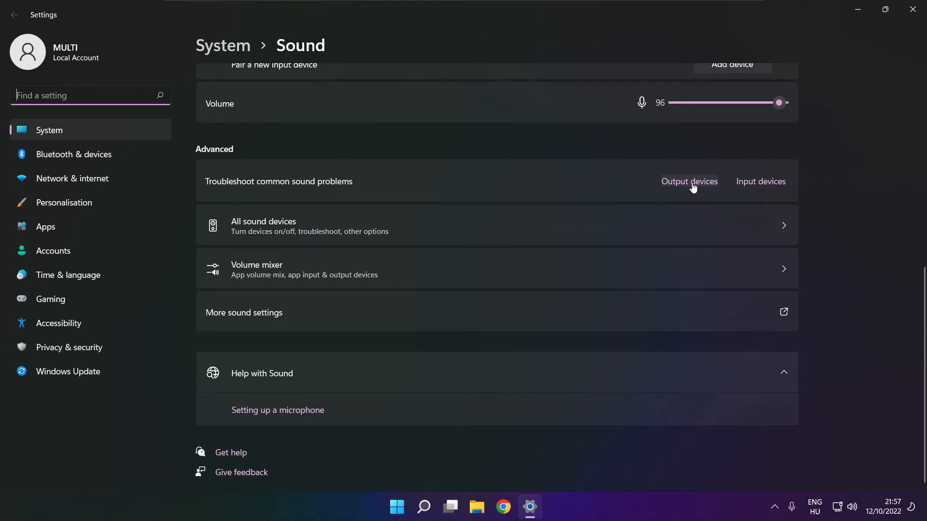
pyautogui.click(689, 181)
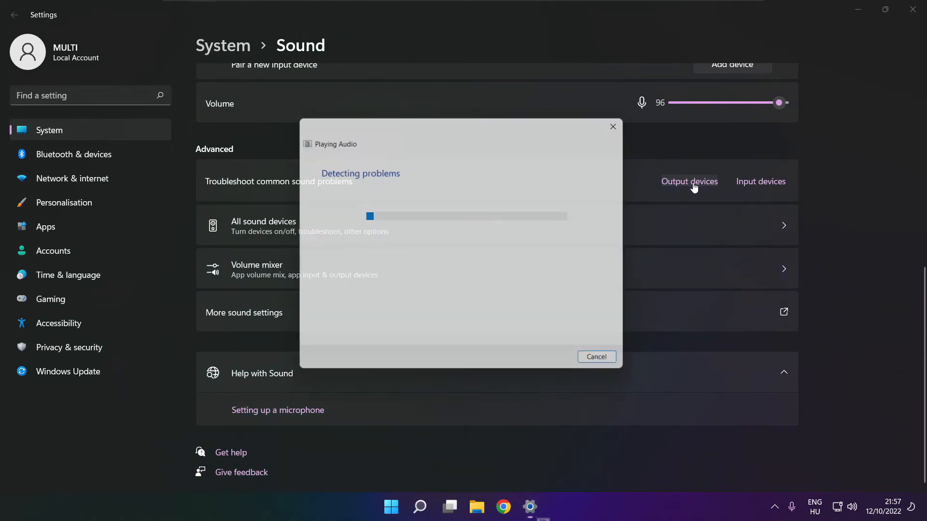